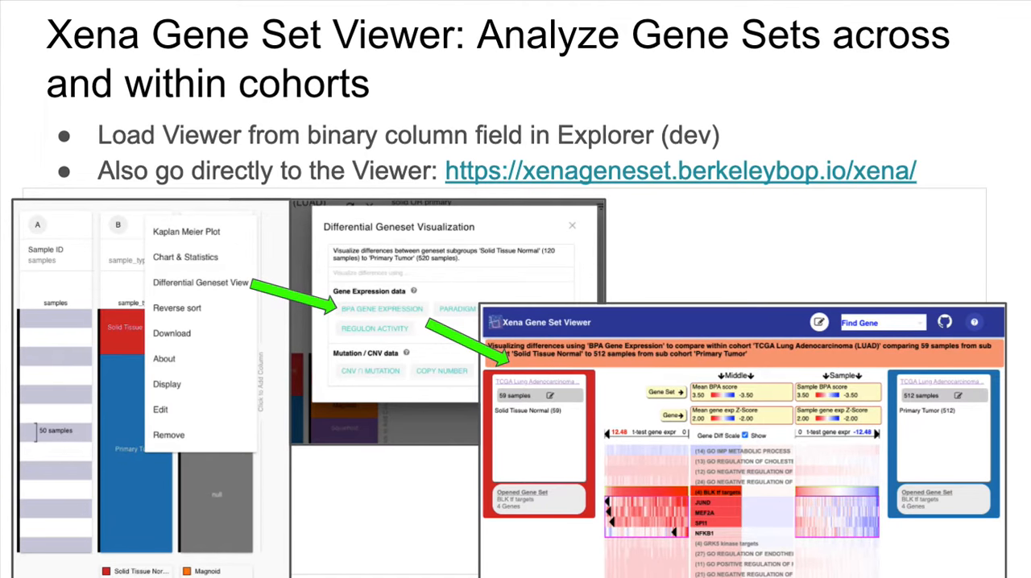
mouse_move(105, 171)
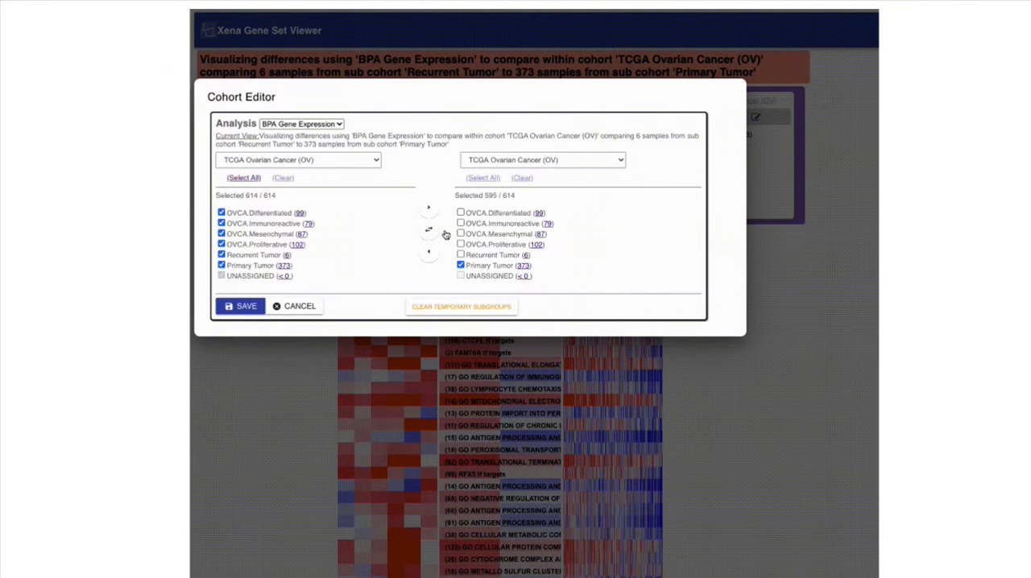
- Compare TCGA Ovarian against Colon Cancer with CNV ∩ Mutation analysis, then reopen the Differential Geneset View
click(542, 159)
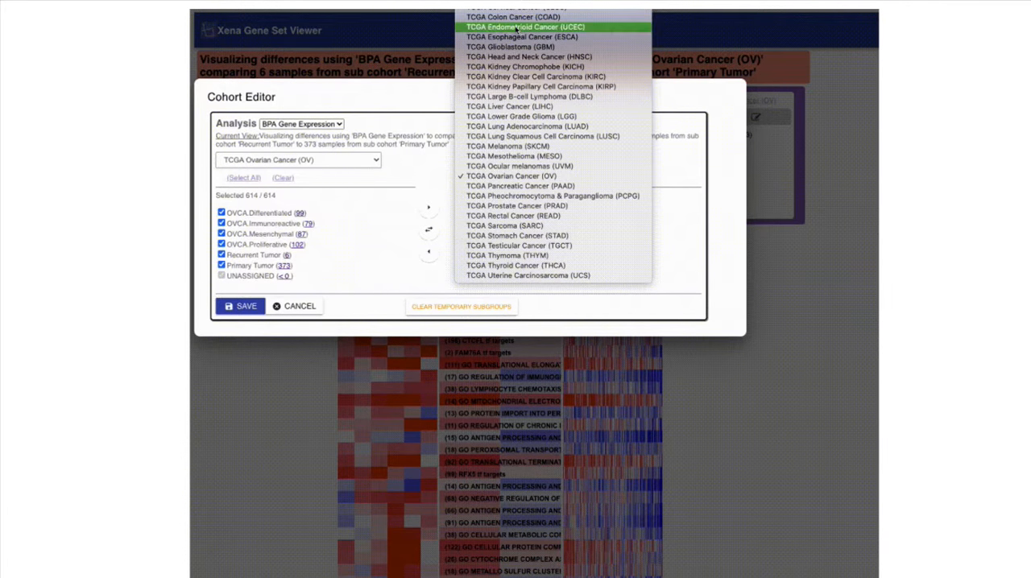
click(512, 16)
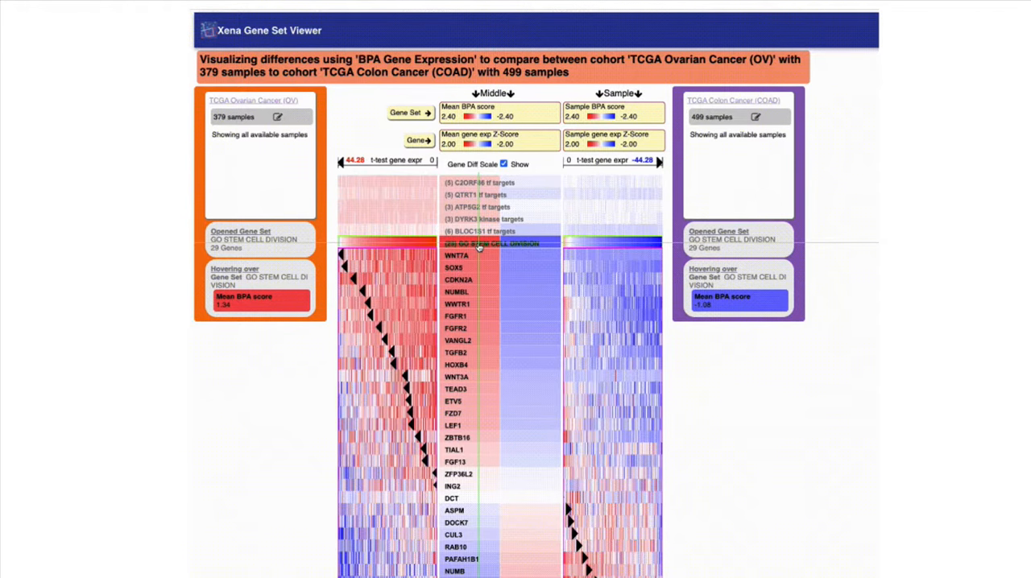
mouse_move(480, 243)
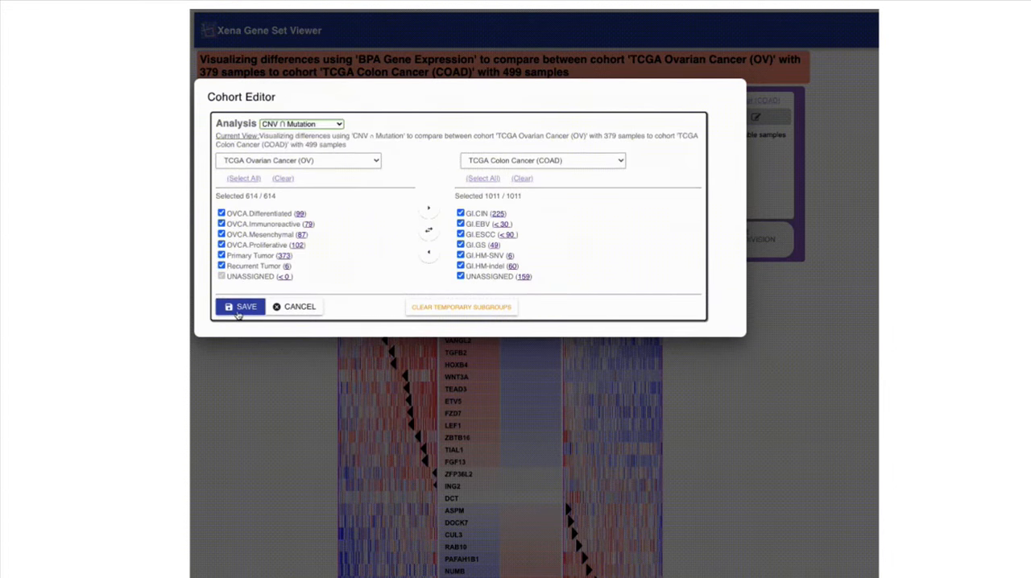
click(240, 306)
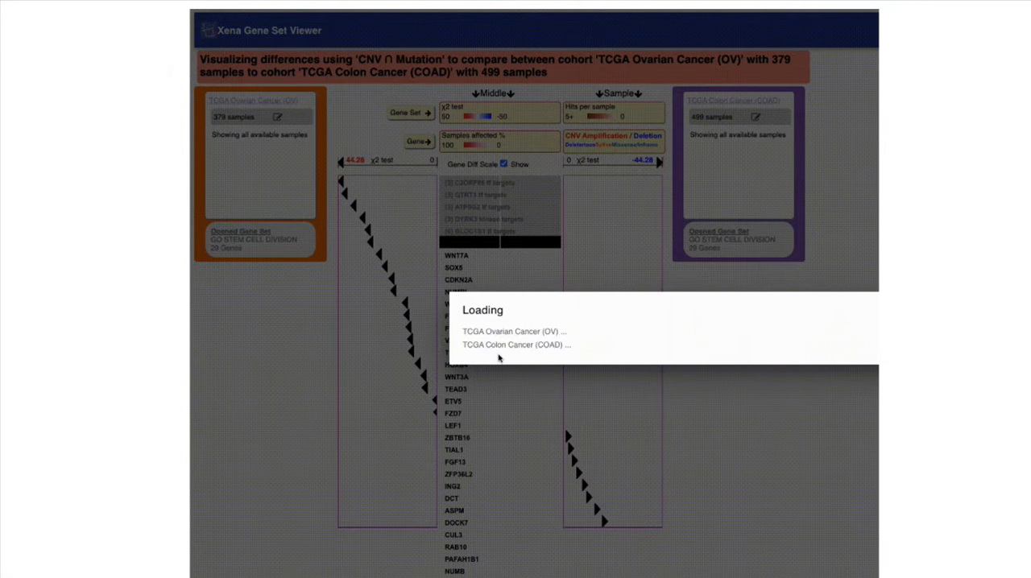
mouse_move(493, 323)
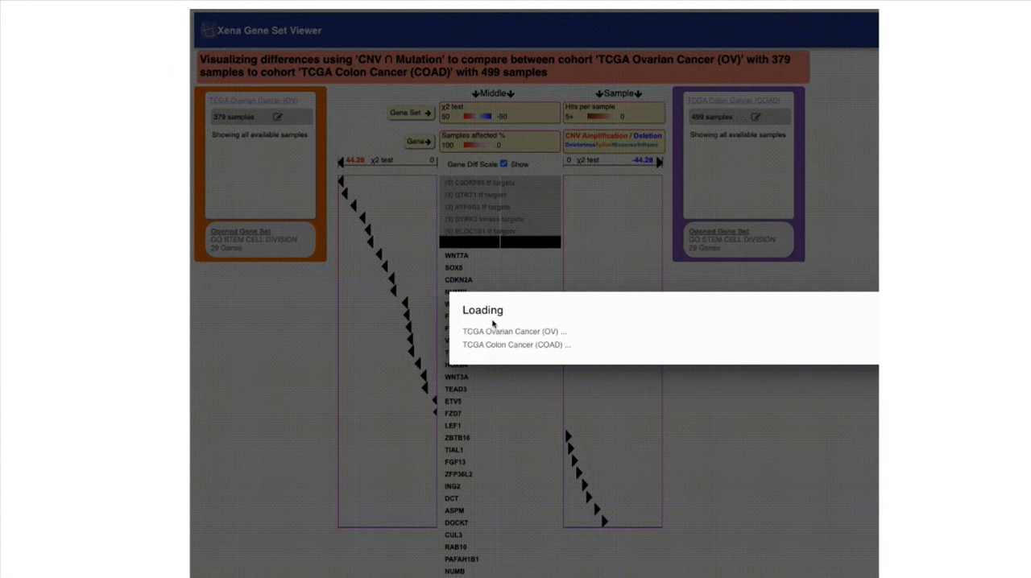
mouse_move(473, 279)
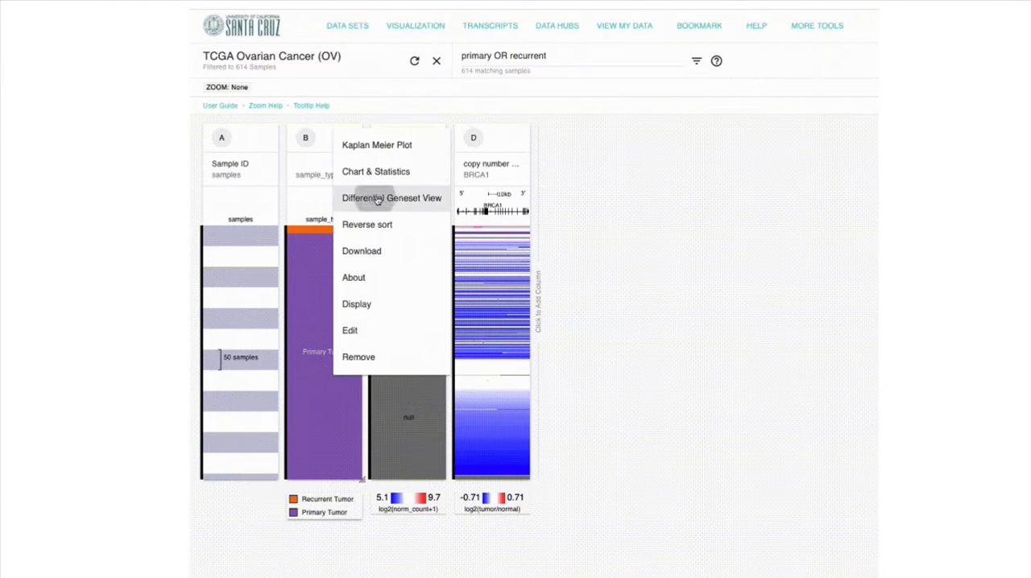
click(392, 196)
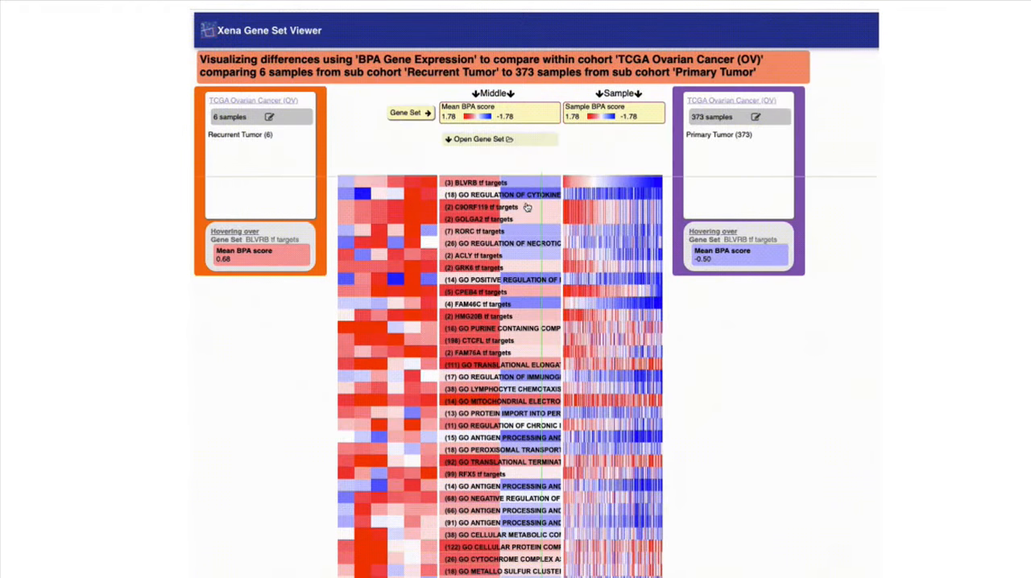
- Explore the recurrent-versus-primary gene set heatmap before ending the demo
click(506, 243)
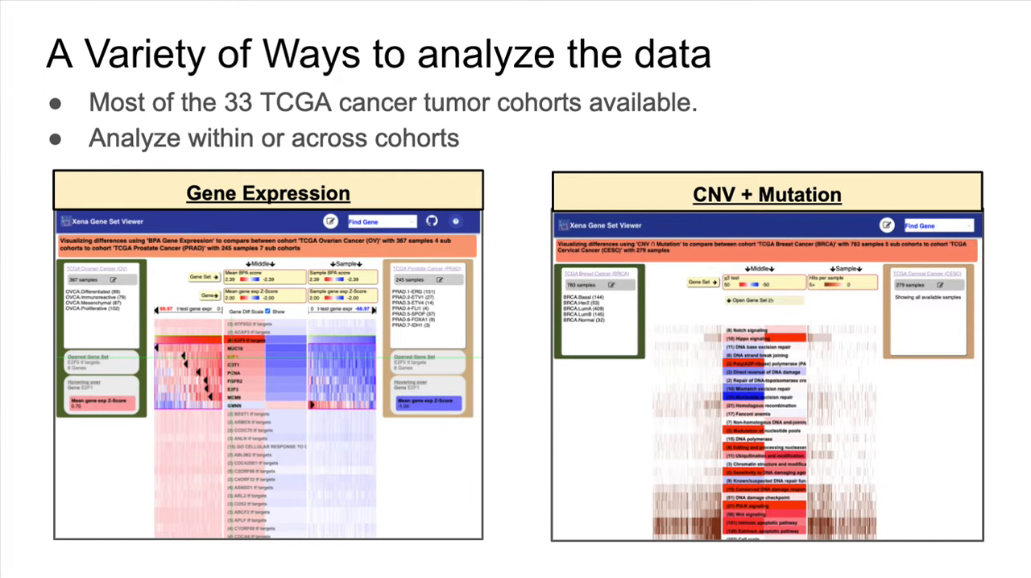
- Advance through the Edit Gene Sets slide to the Next Steps and Thanks slide
key(Right)
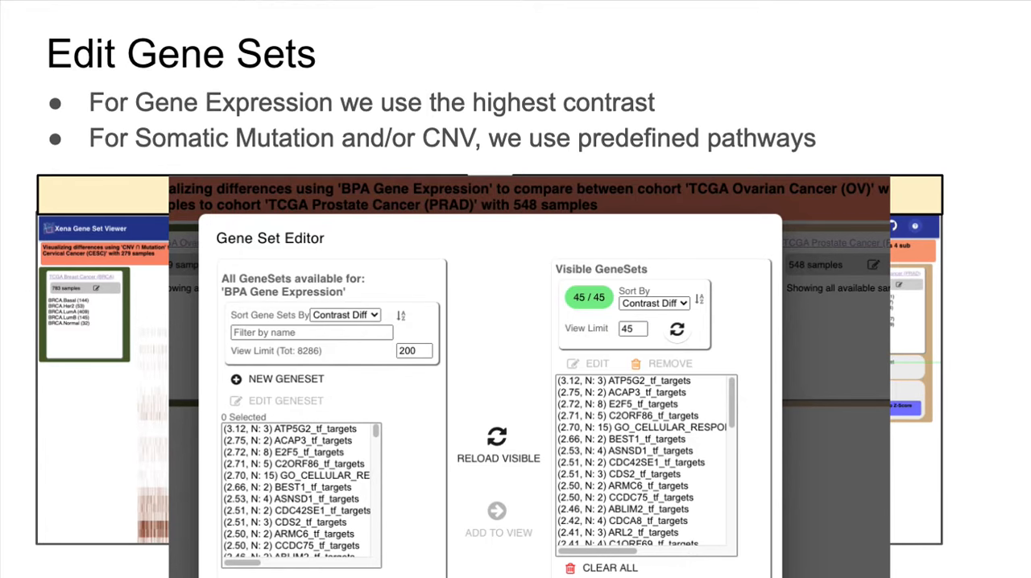
key(right)
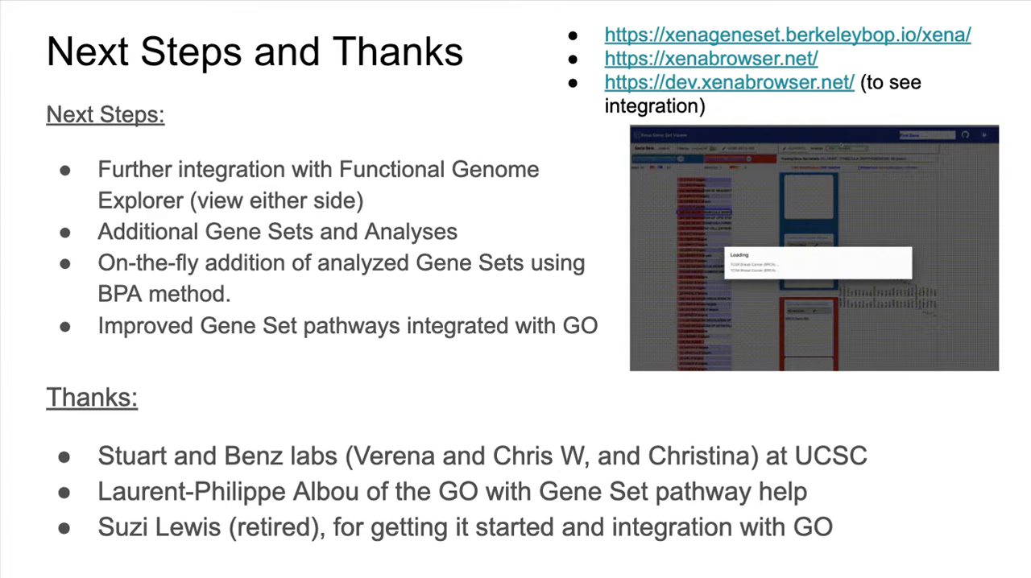